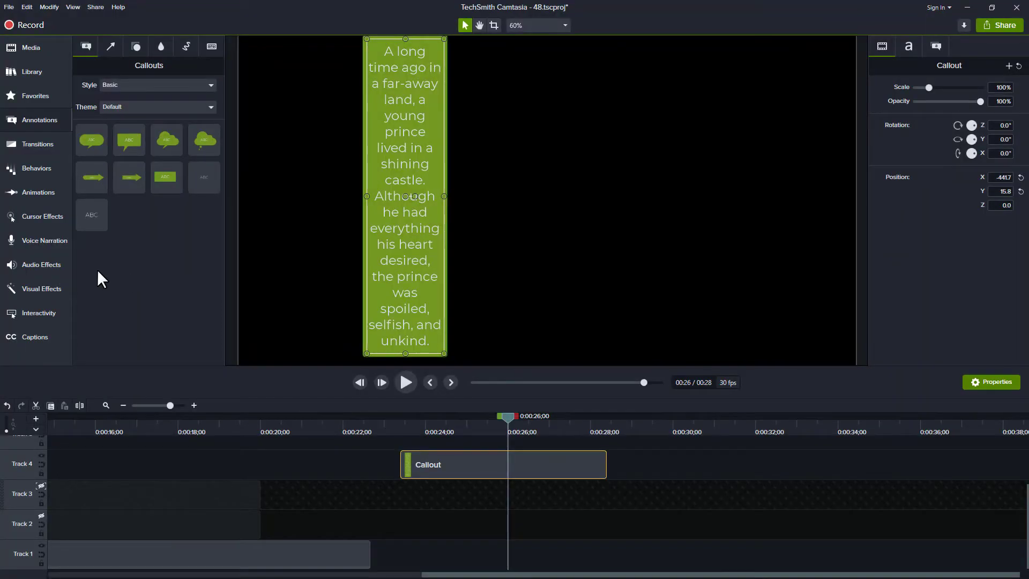
- Open the Visual Effects collection in the left sidebar to apply Glow
{"action": "left_click", "coordinate": [42, 289]}
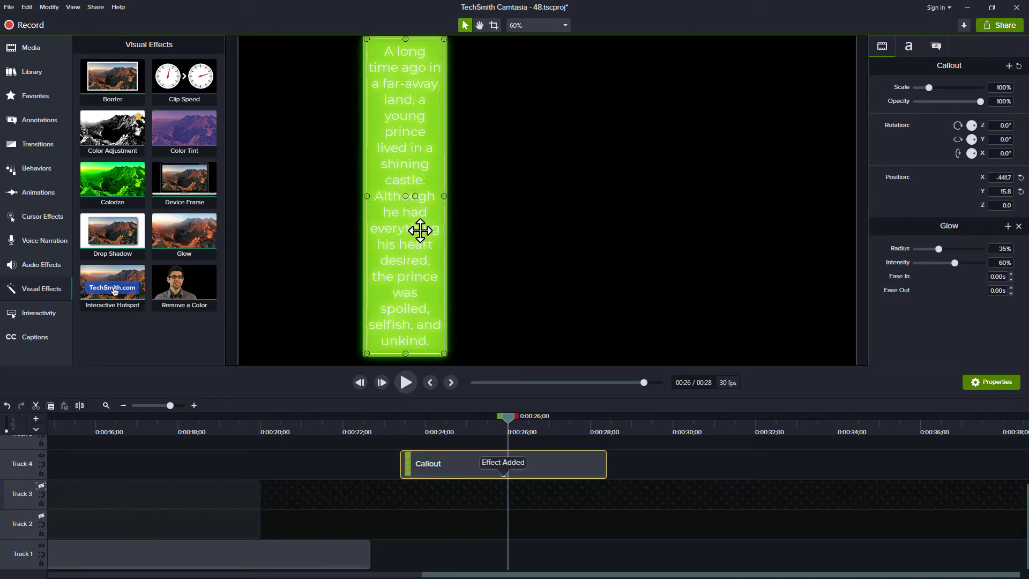
{"action": "mouse_move", "coordinate": [429, 154]}
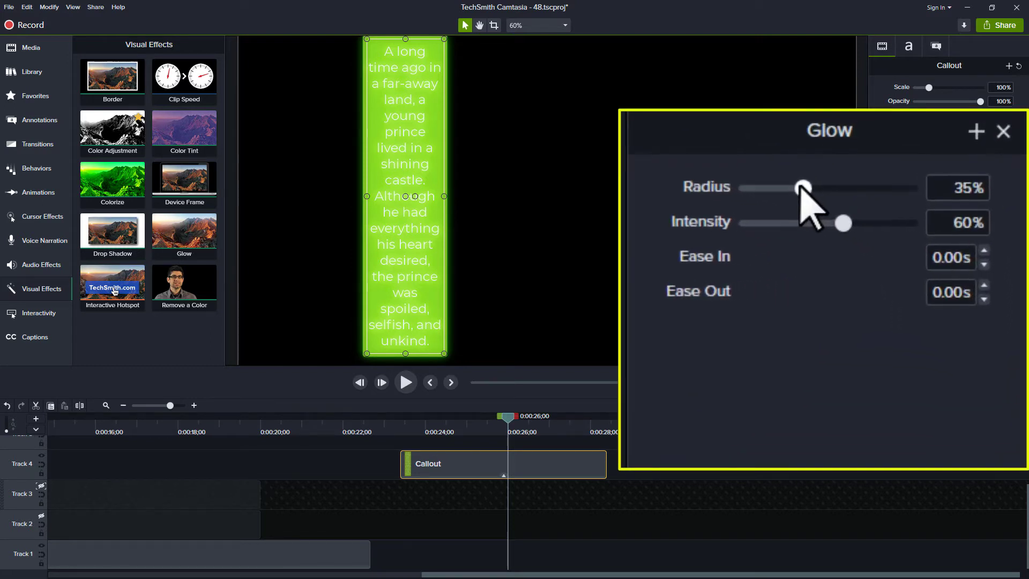
- Sweep the Glow radius between 0% and 56%, leave it at 18%, and set intensity to 73%
{"action": "left_click_drag", "start_coordinate": [803, 188], "coordinate": [764, 188]}
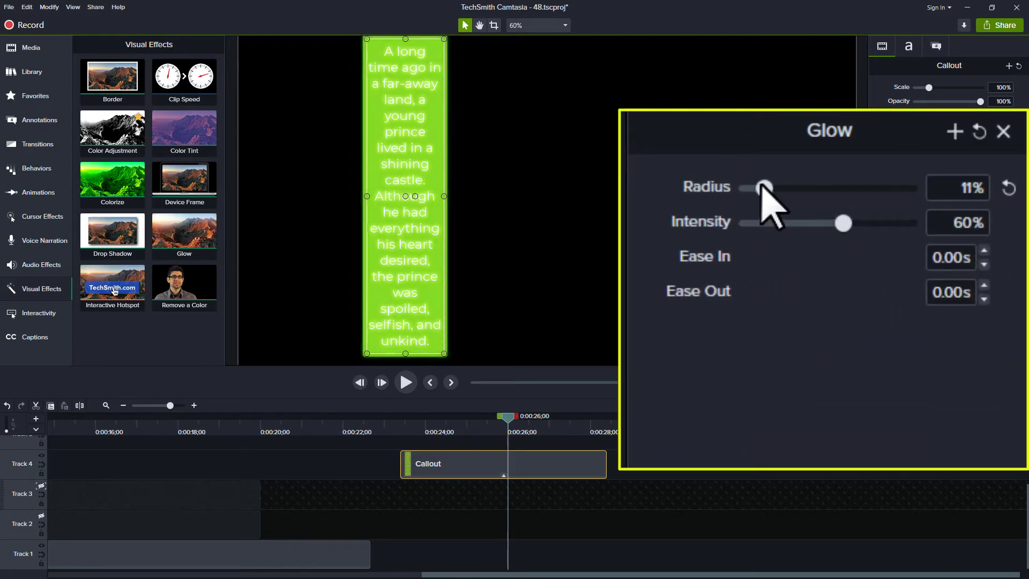
{"action": "left_click_drag", "start_coordinate": [763, 188], "coordinate": [759, 187]}
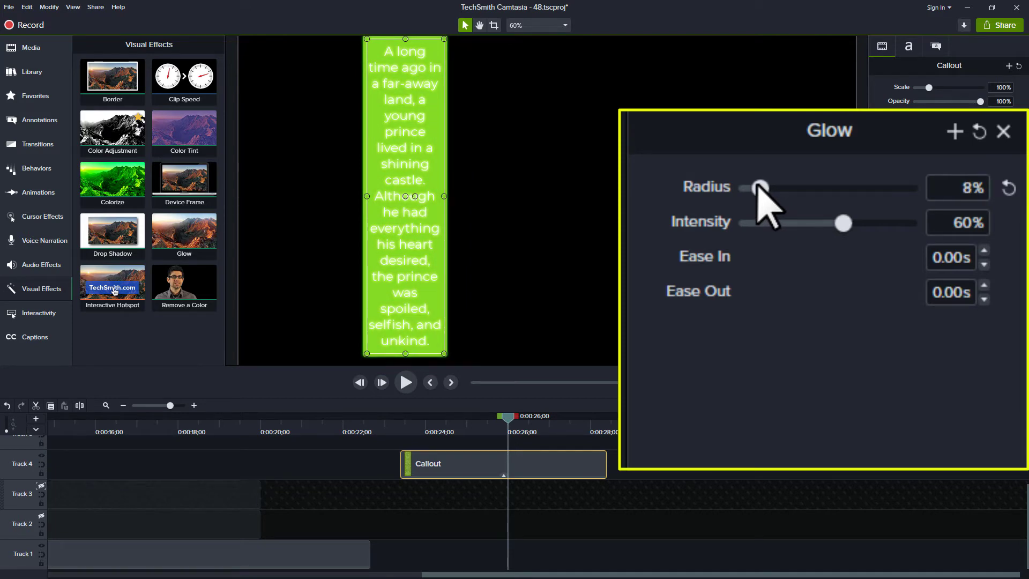
{"action": "left_click_drag", "start_coordinate": [761, 187], "coordinate": [749, 187]}
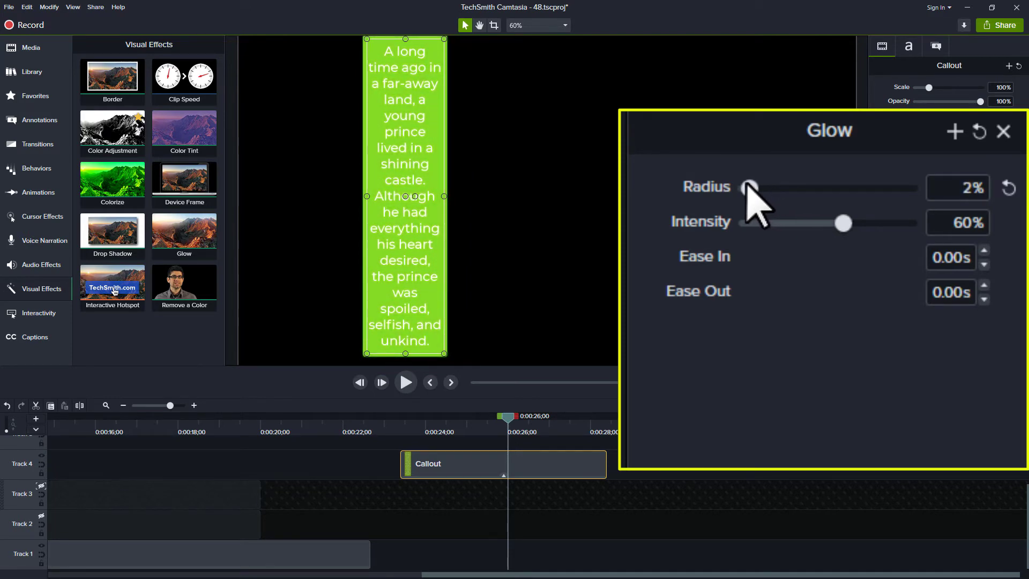
{"action": "left_click_drag", "start_coordinate": [751, 187], "coordinate": [742, 187]}
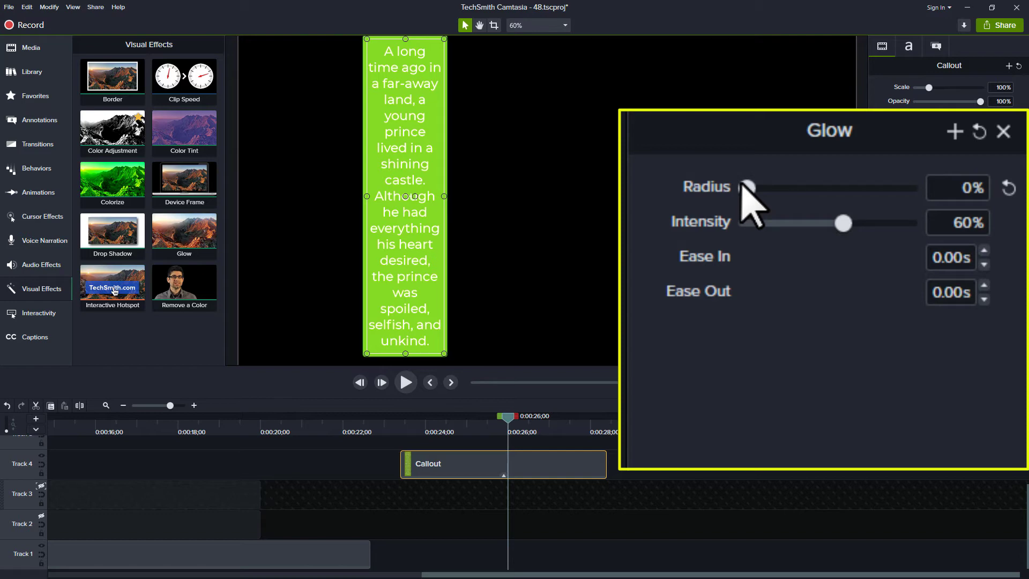
{"action": "left_click_drag", "start_coordinate": [749, 187], "coordinate": [766, 187]}
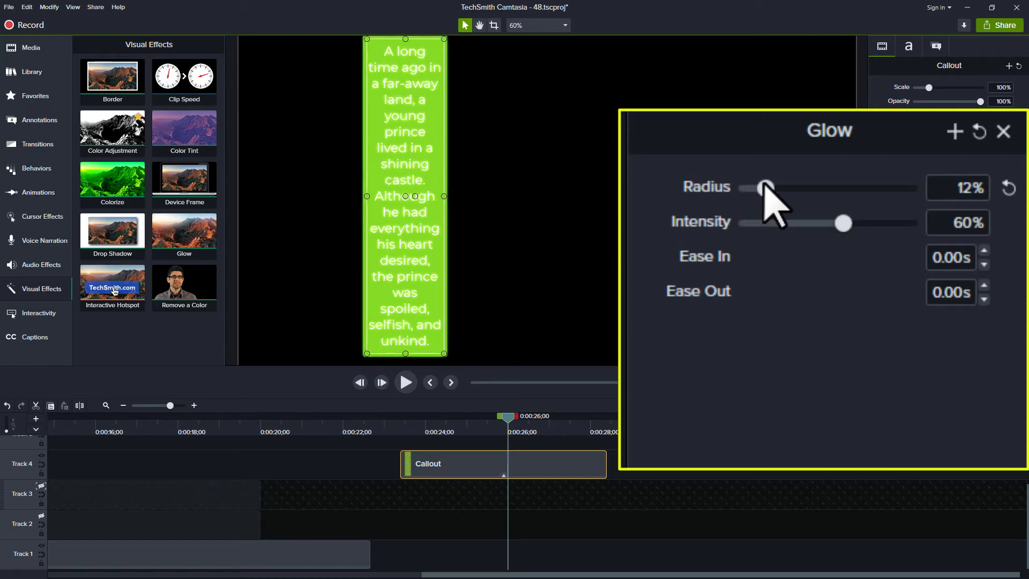
{"action": "left_click_drag", "start_coordinate": [763, 188], "coordinate": [836, 187]}
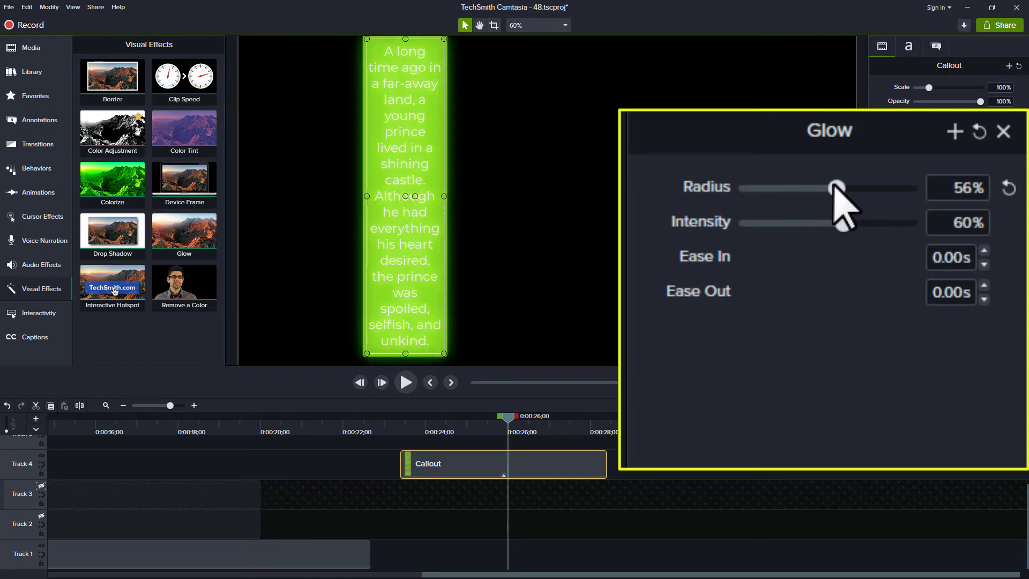
{"action": "left_click_drag", "start_coordinate": [837, 188], "coordinate": [768, 188]}
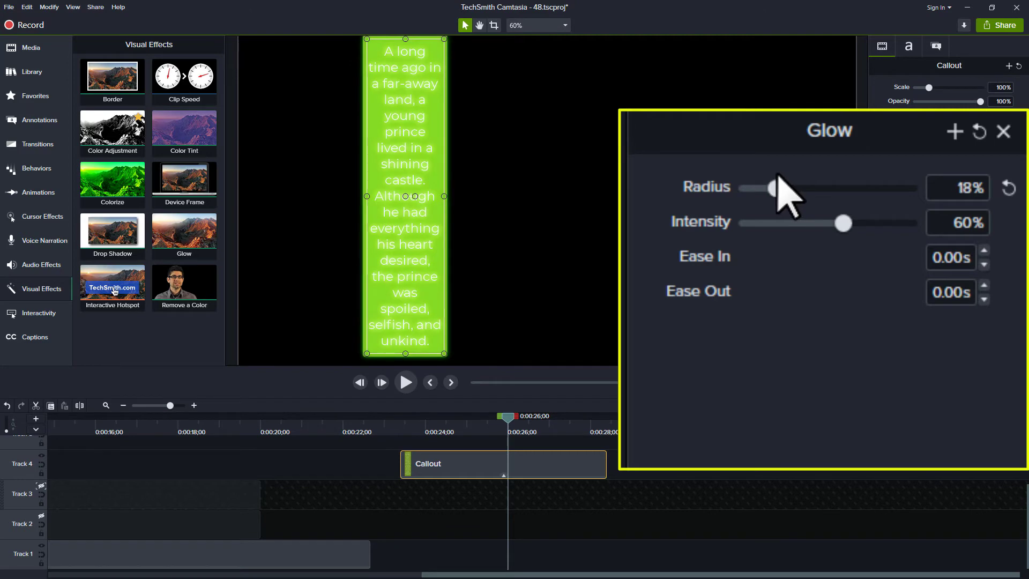
{"action": "left_click_drag", "start_coordinate": [842, 223], "coordinate": [863, 223]}
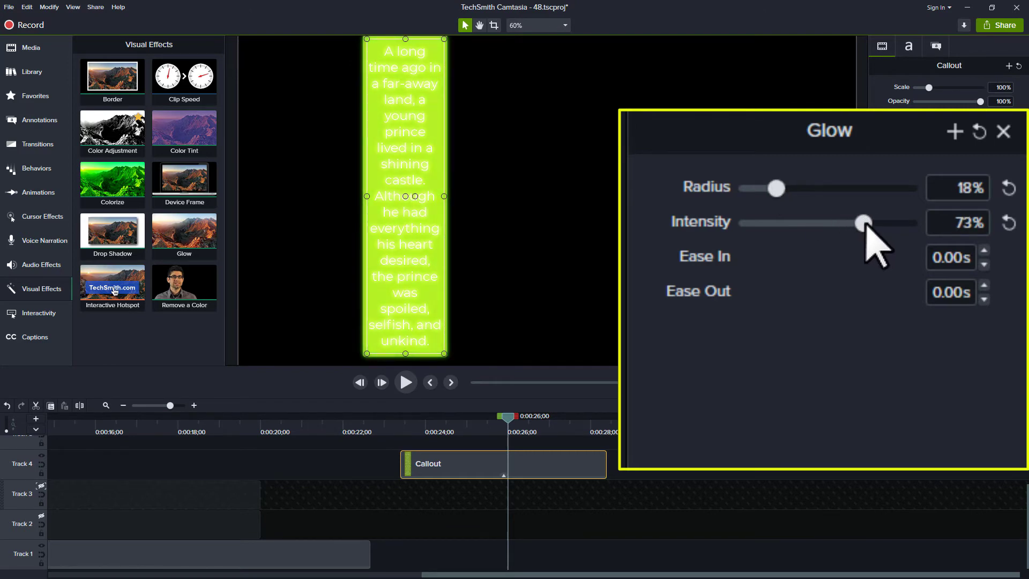
- Push Glow intensity through 74% and 97%, then drop it to 0%
{"action": "left_click_drag", "start_coordinate": [863, 222], "coordinate": [867, 222]}
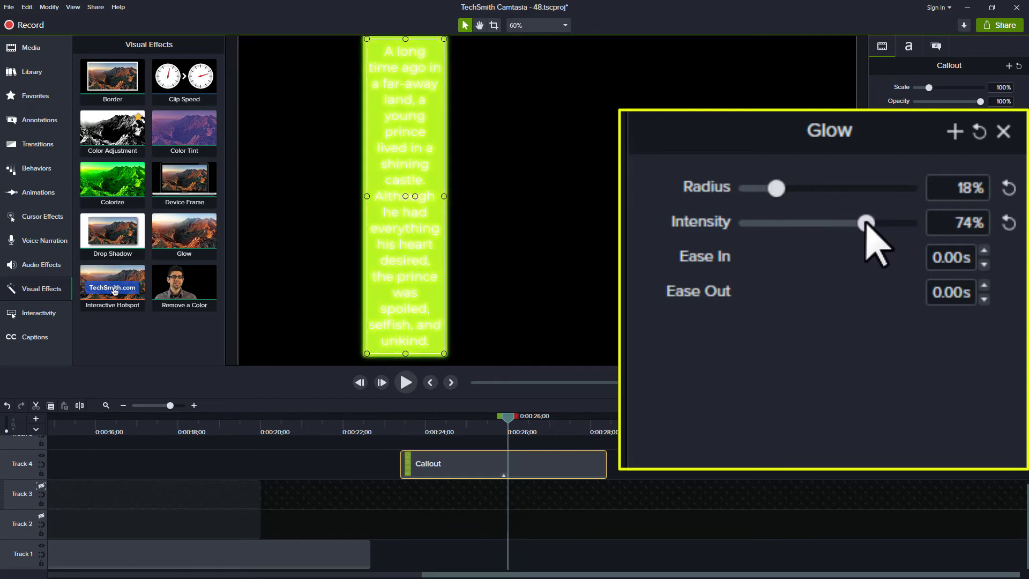
{"action": "left_click_drag", "start_coordinate": [866, 222], "coordinate": [863, 223]}
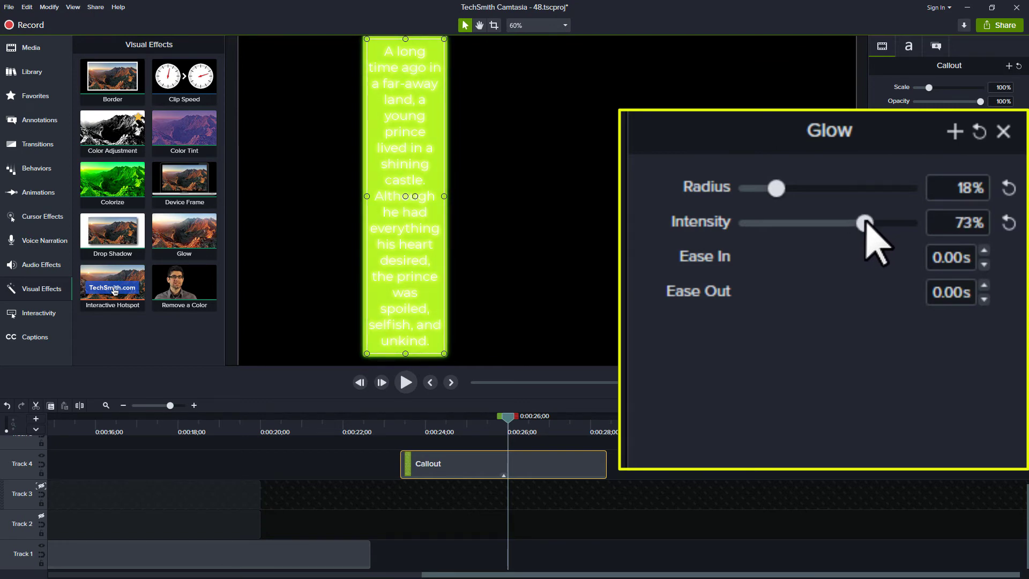
{"action": "left_click_drag", "start_coordinate": [863, 223], "coordinate": [902, 223]}
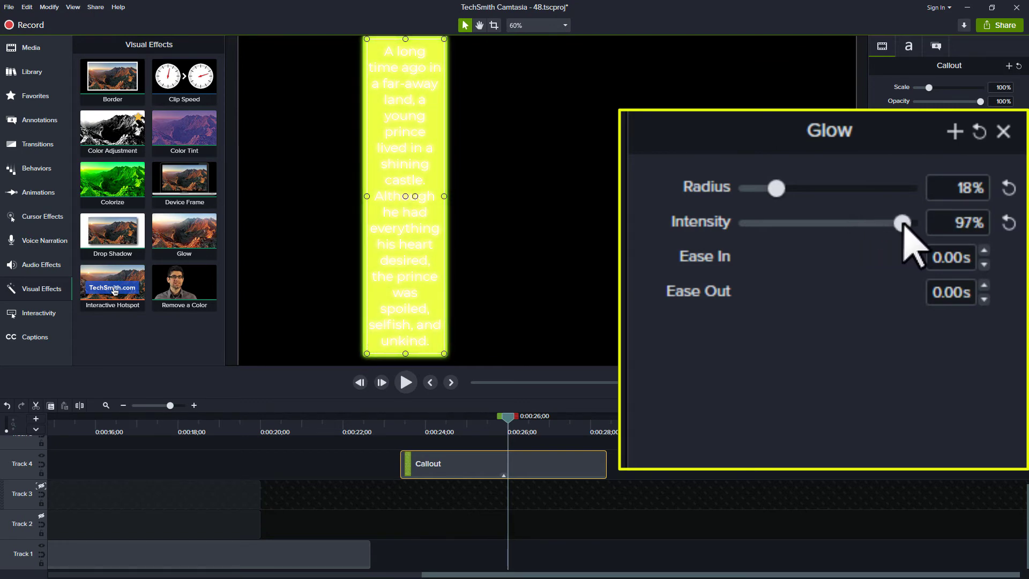
{"action": "left_click_drag", "start_coordinate": [902, 222], "coordinate": [746, 222]}
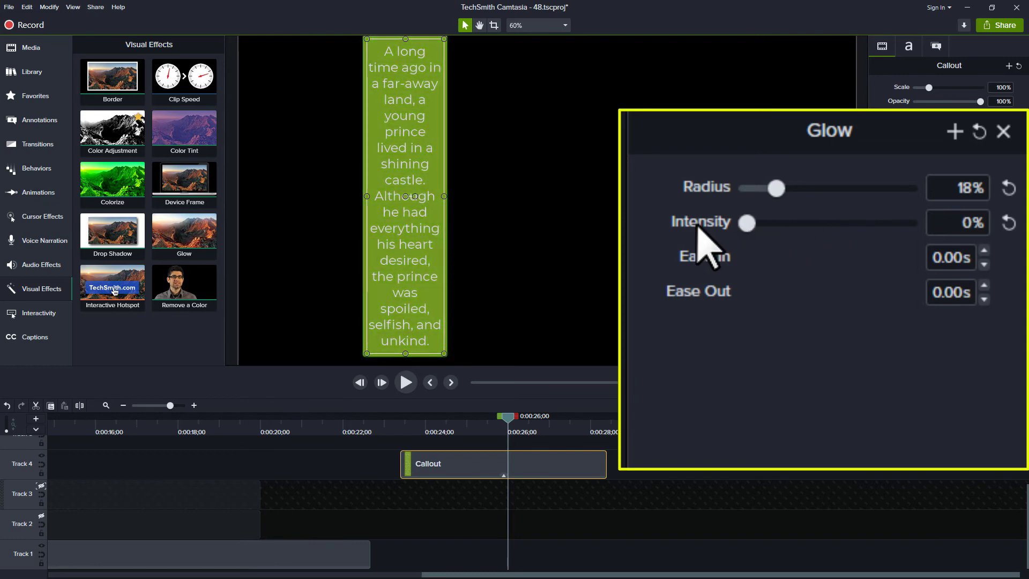
{"action": "left_click", "coordinate": [777, 188]}
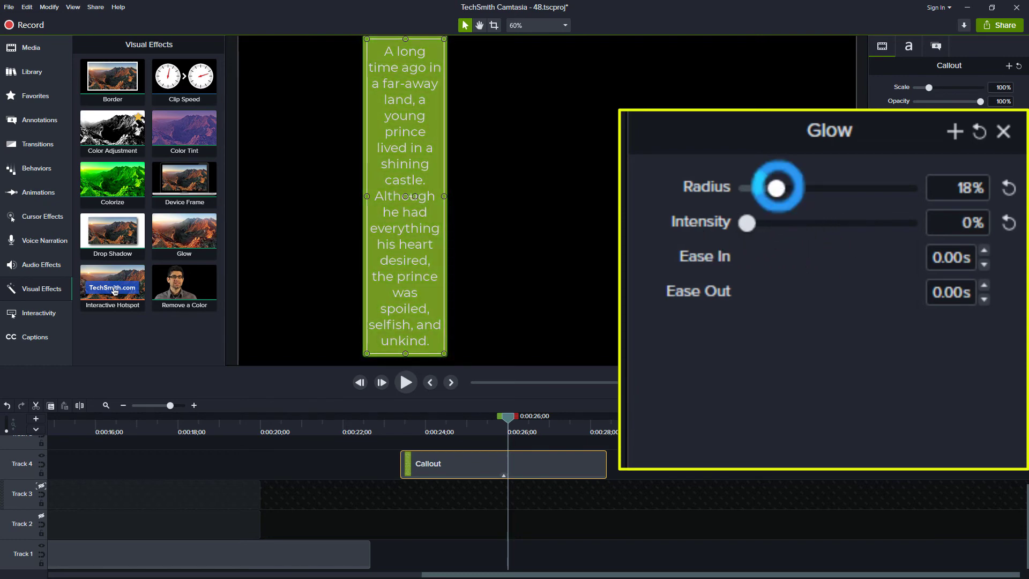
- Set Glow radius to 23% and intensity to 43%, then widen the radius to 53%
{"action": "left_click_drag", "start_coordinate": [776, 188], "coordinate": [784, 189]}
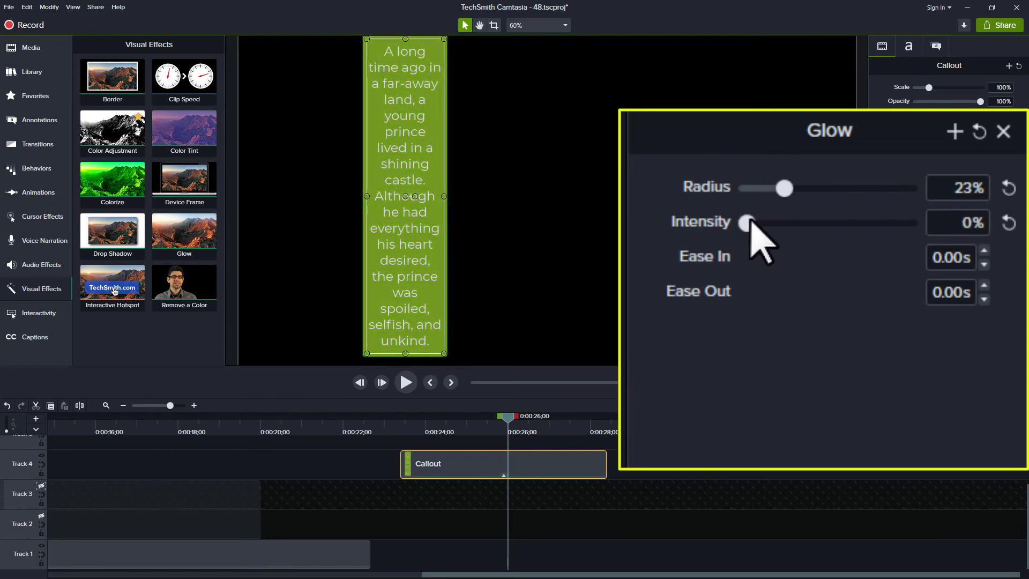
{"action": "left_click_drag", "start_coordinate": [745, 223], "coordinate": [784, 223]}
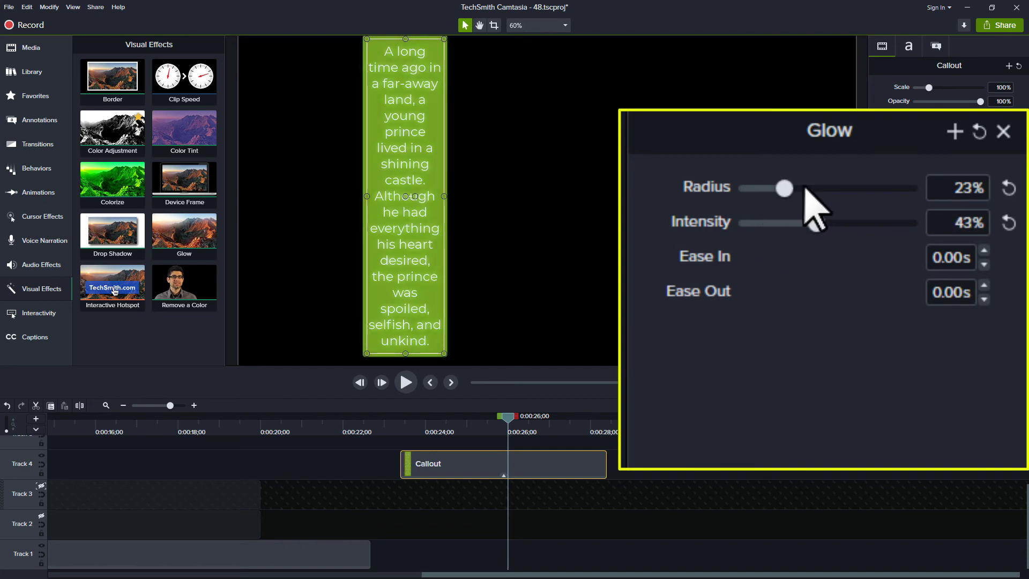
{"action": "left_click_drag", "start_coordinate": [784, 189], "coordinate": [815, 188]}
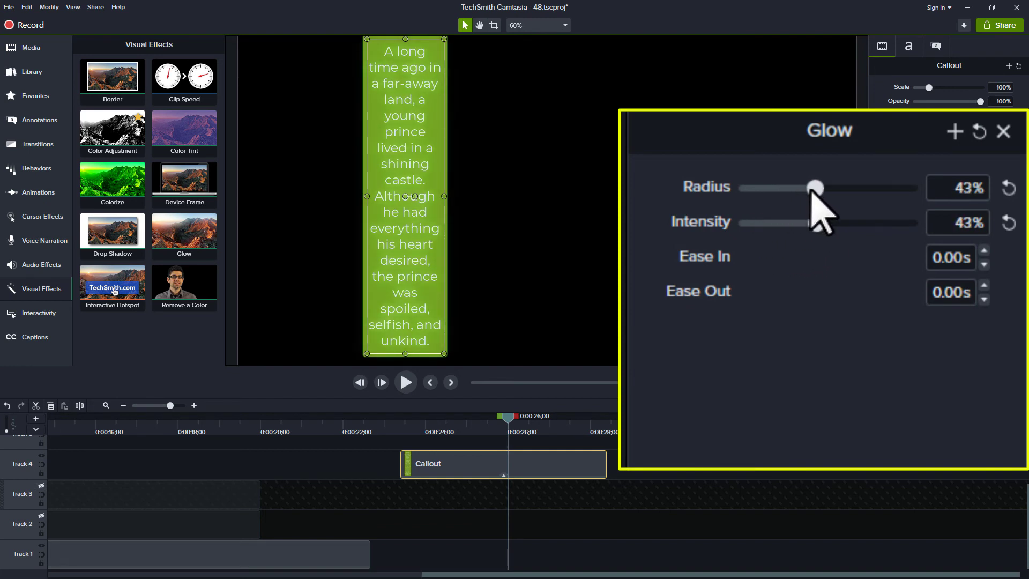
{"action": "left_click_drag", "start_coordinate": [815, 188], "coordinate": [832, 188]}
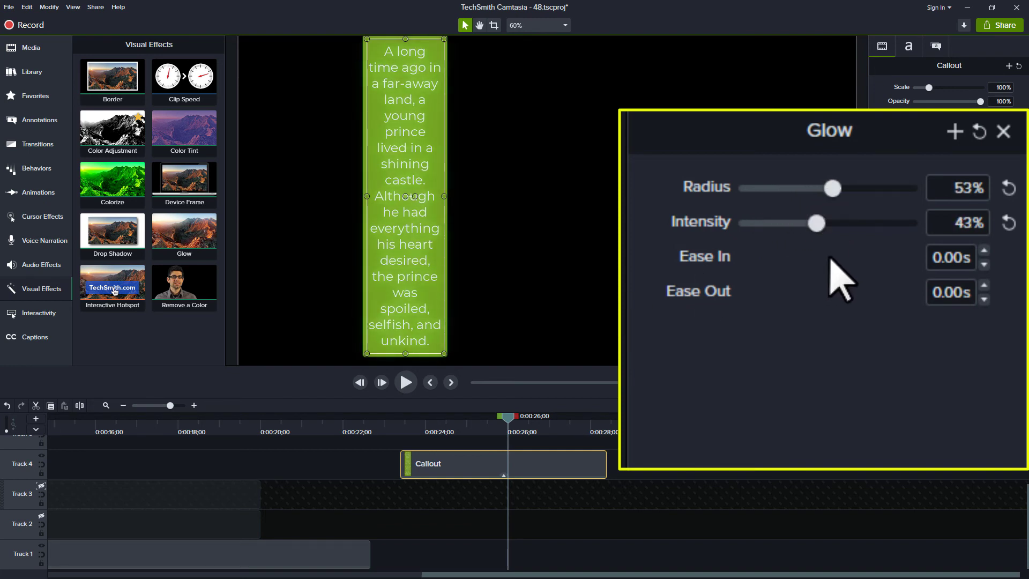